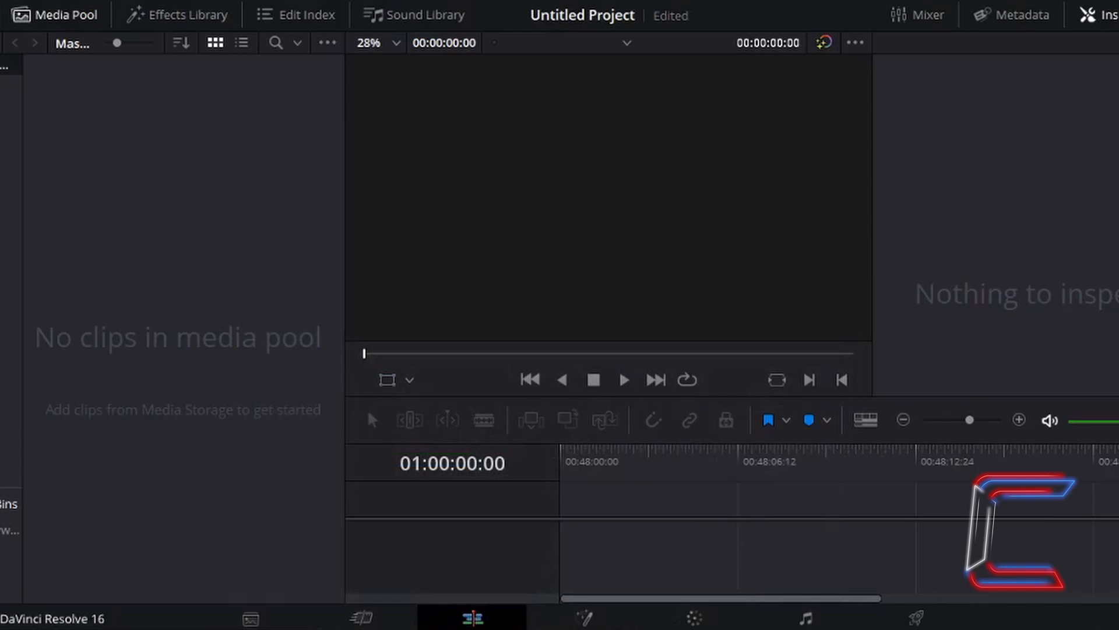
Bring up the File menu's Import File choices for the empty project.
click(46, 12)
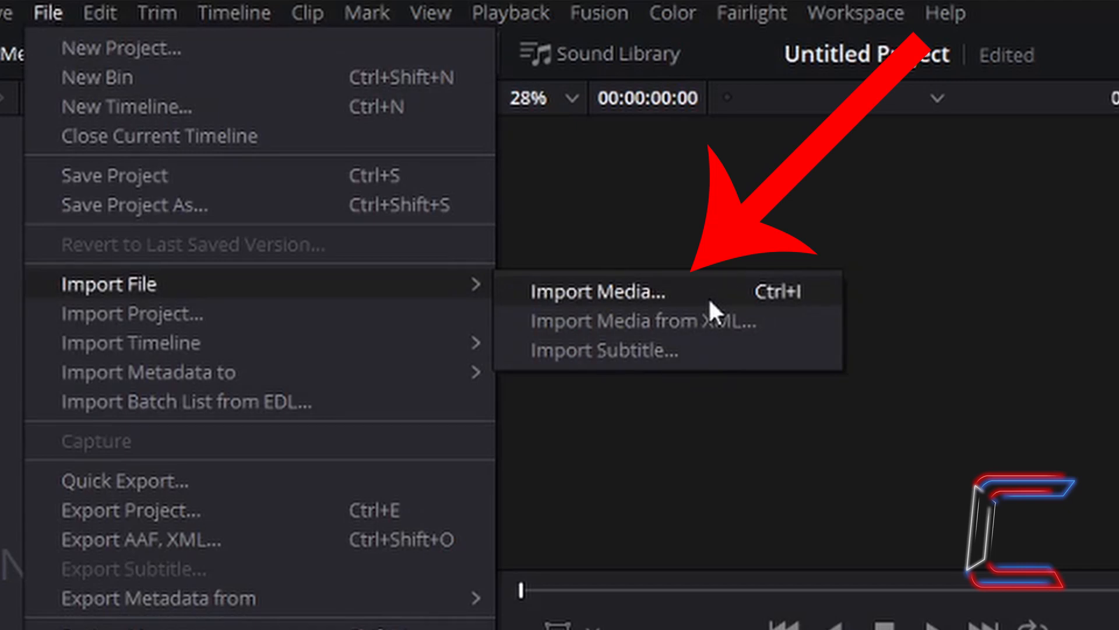
Import buildings.mp4 into the media pool.
click(598, 291)
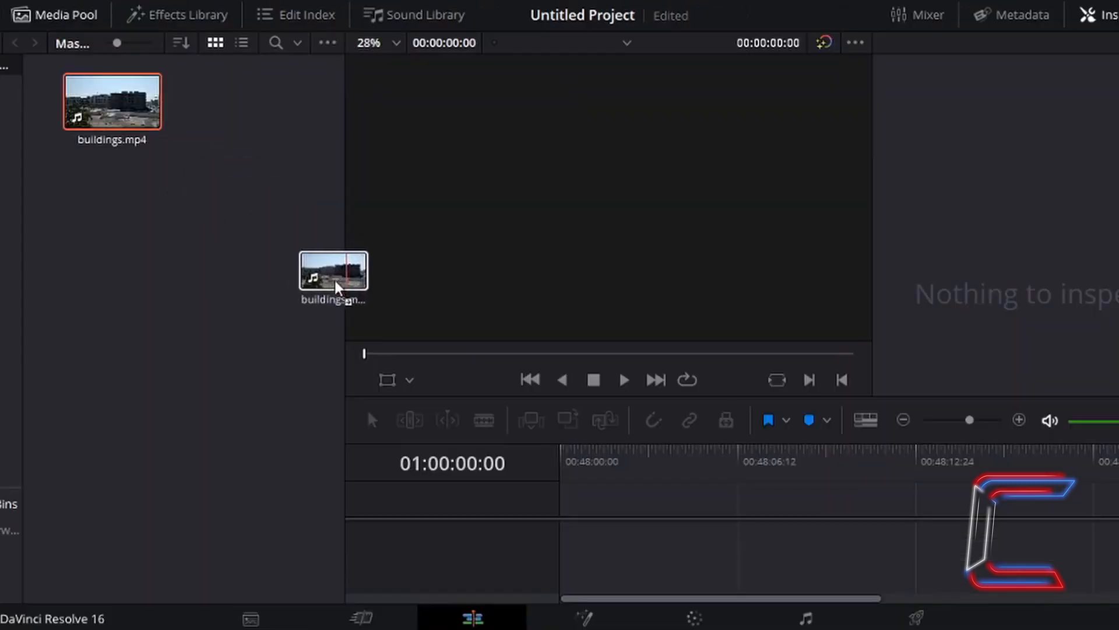
Place buildings.mp4 at the start of the timeline with its video and audio tracks.
drag(334, 278, 488, 410)
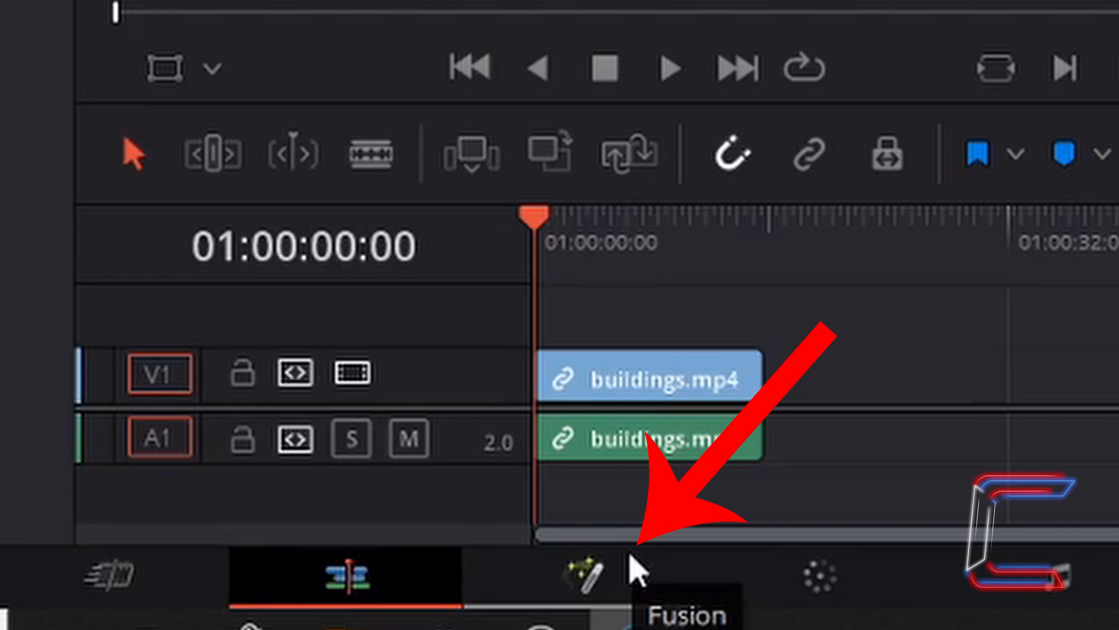
Switch to the Fusion page, widen the node area and select MediaIn1.
click(571, 575)
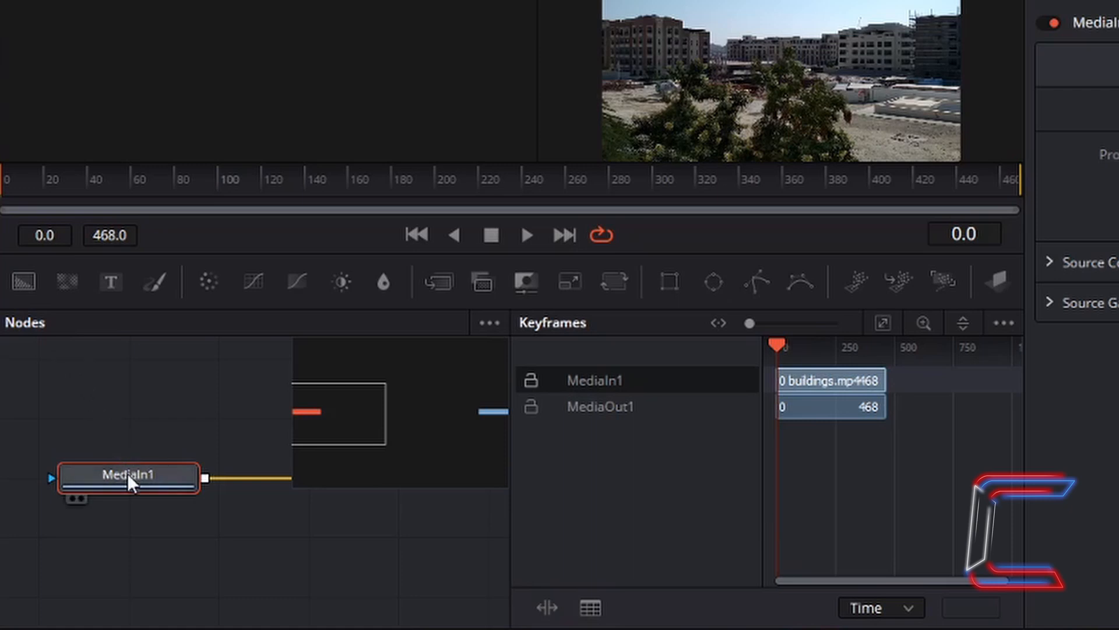
mouse_move(138, 498)
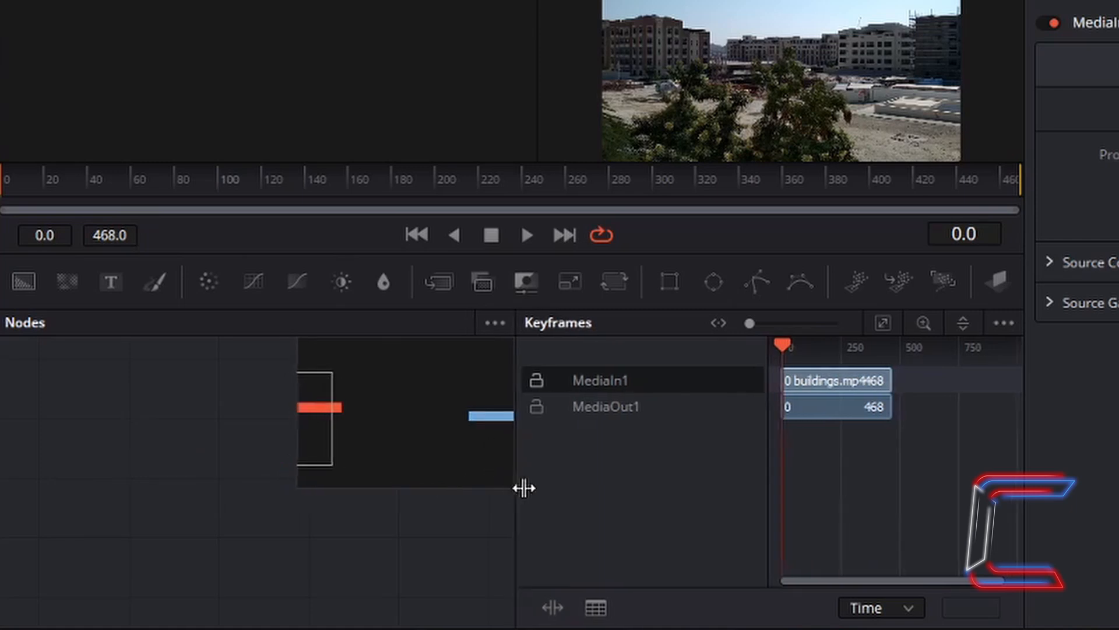
drag(525, 487, 796, 483)
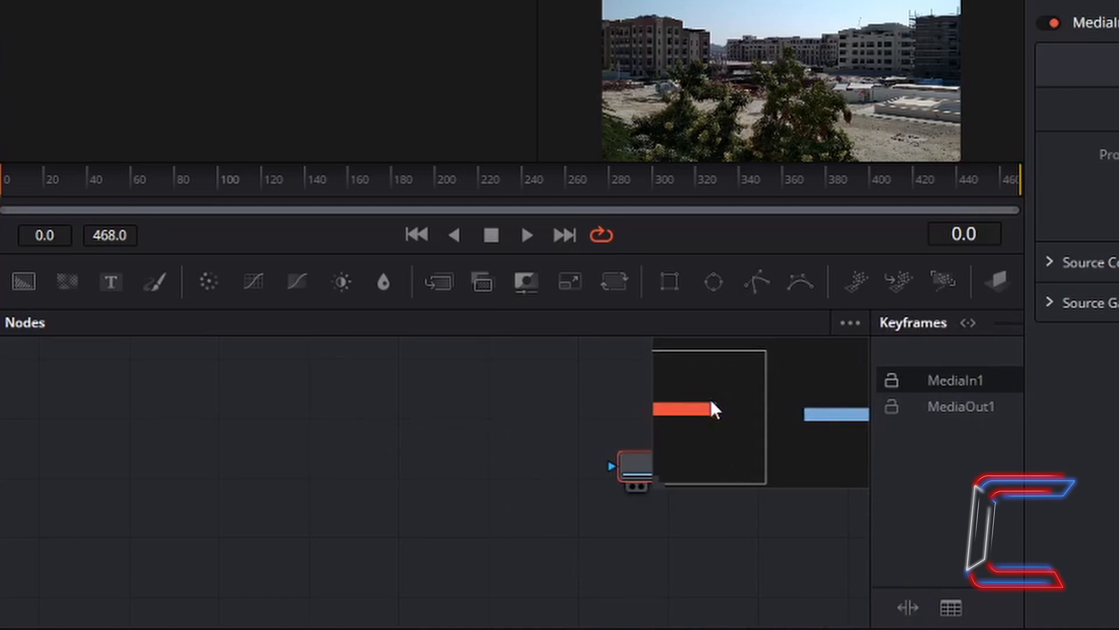
mouse_move(771, 427)
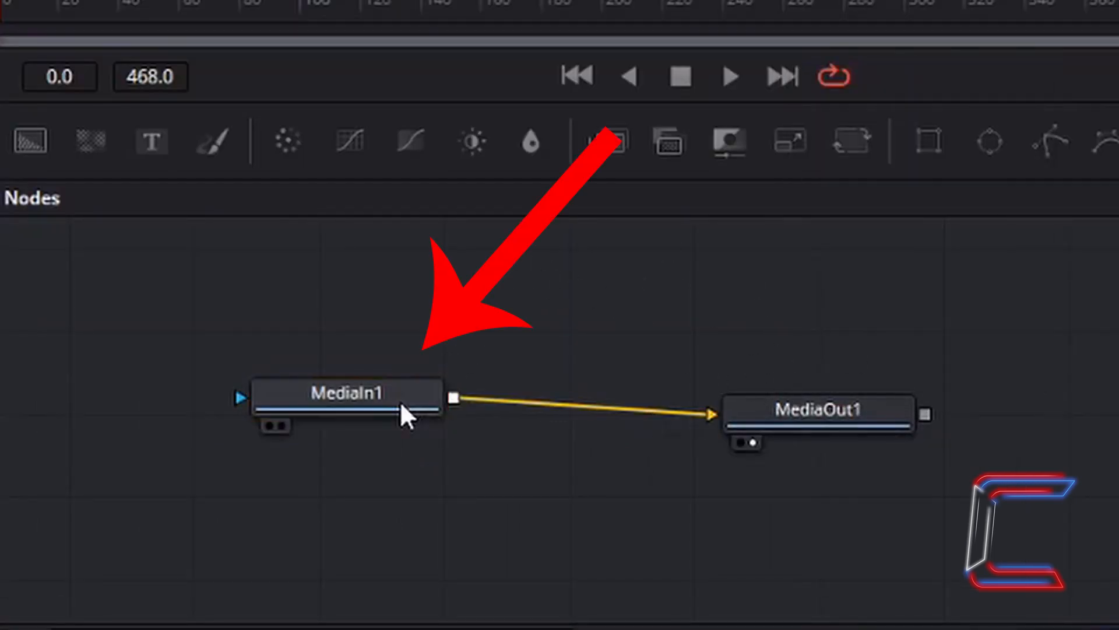
click(347, 393)
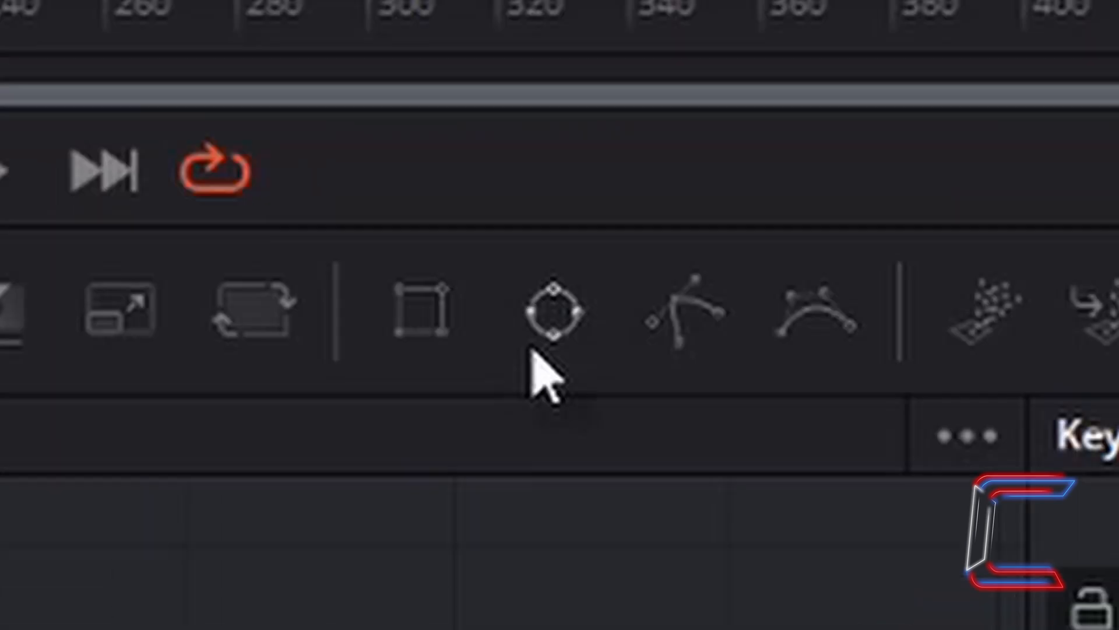
mouse_move(552, 336)
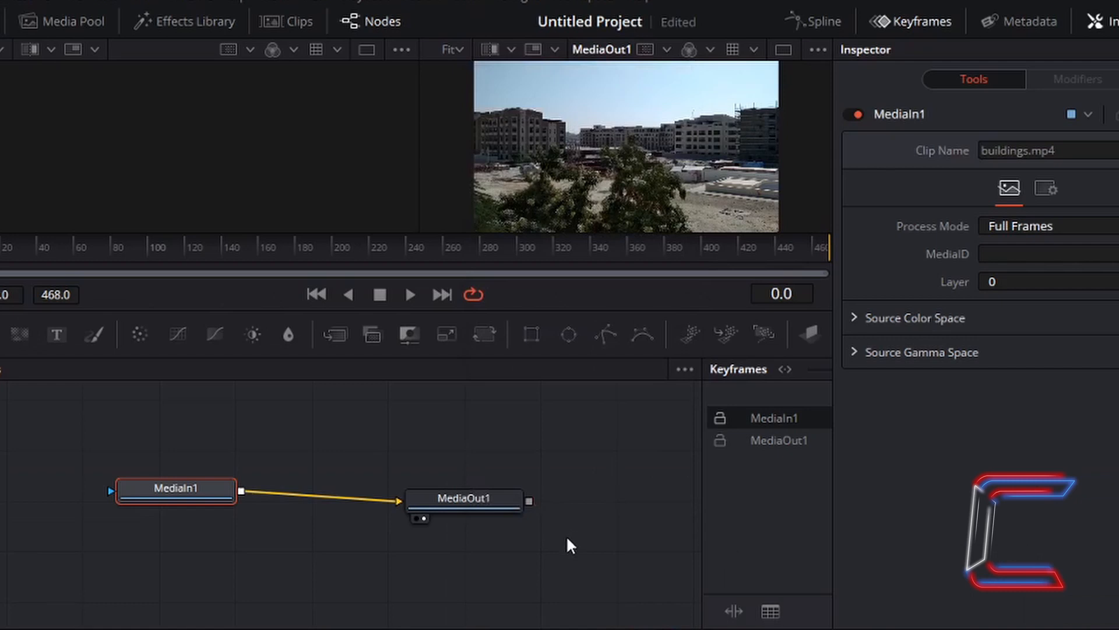
Add an Ellipse1 mask node feeding into MediaIn1 via the Select Tool search.
key(shift+space)
text(Ellipse)
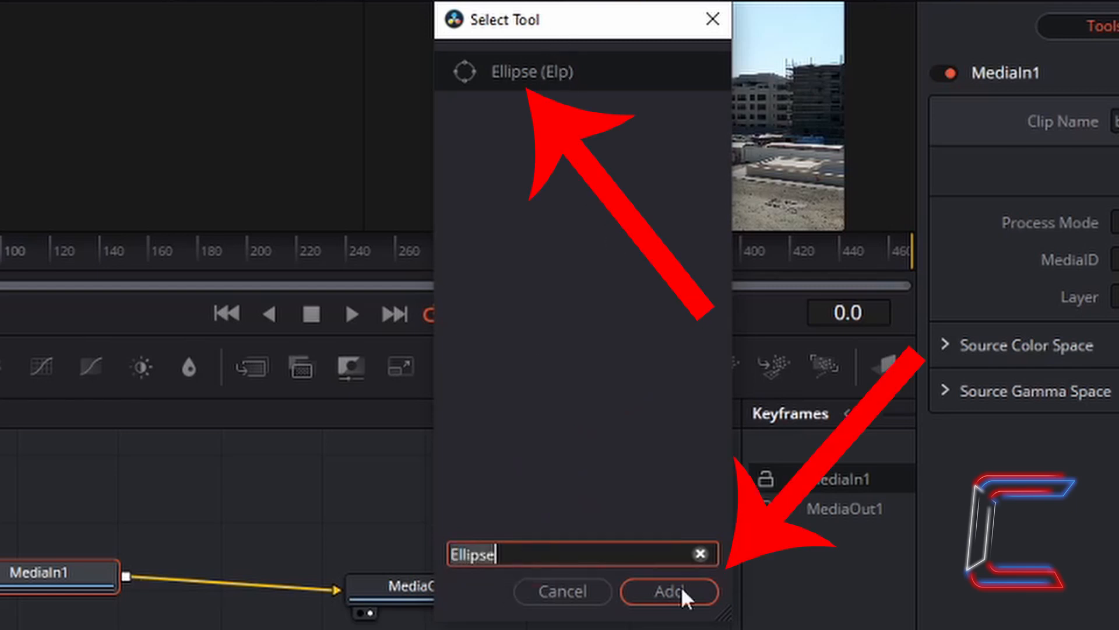
click(668, 591)
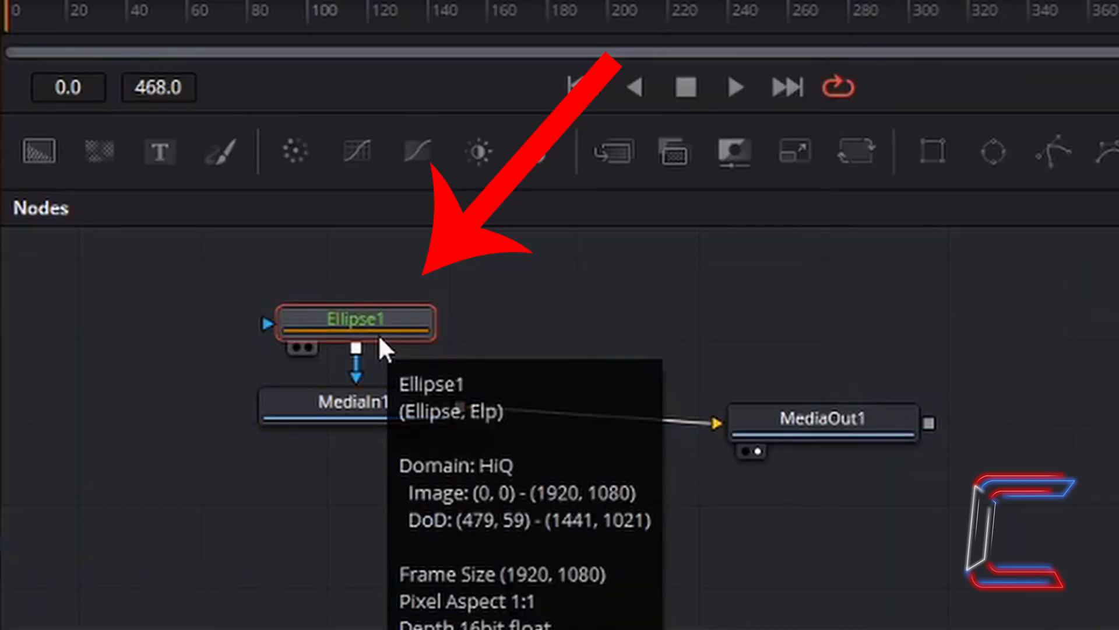
mouse_move(347, 491)
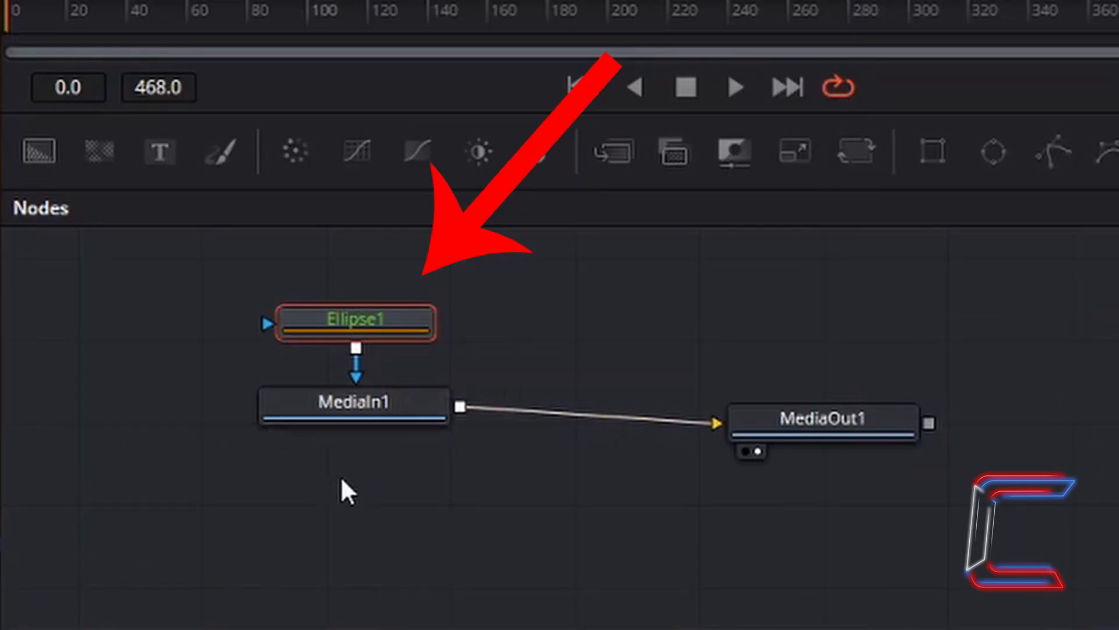
mouse_move(471, 528)
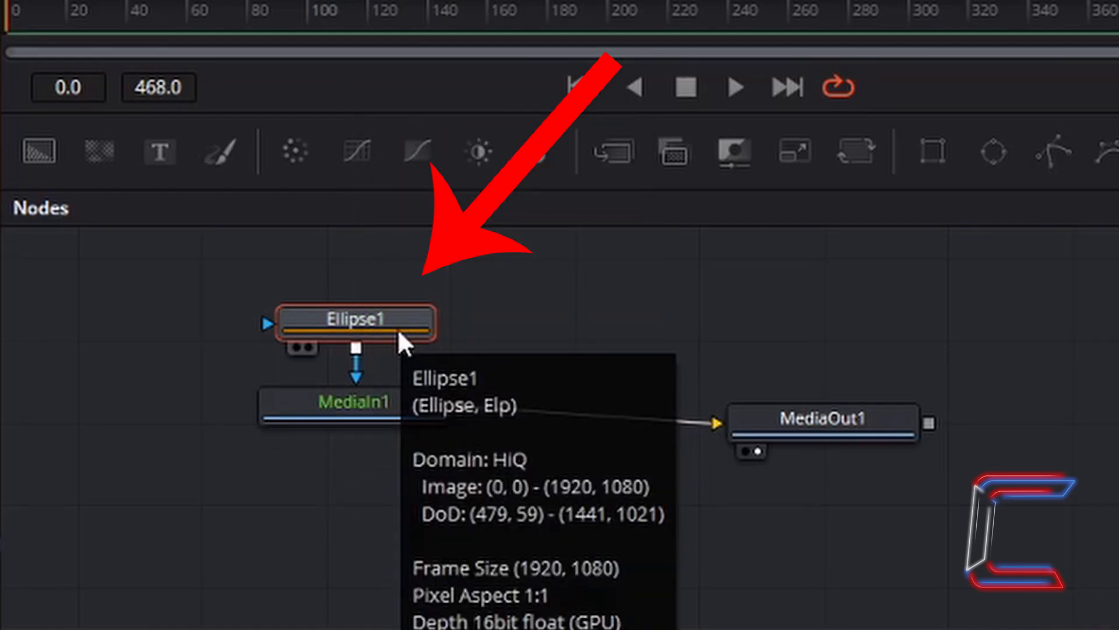
Give Ellipse1 a Soft Edge of 0.02 in the Inspector.
click(845, 24)
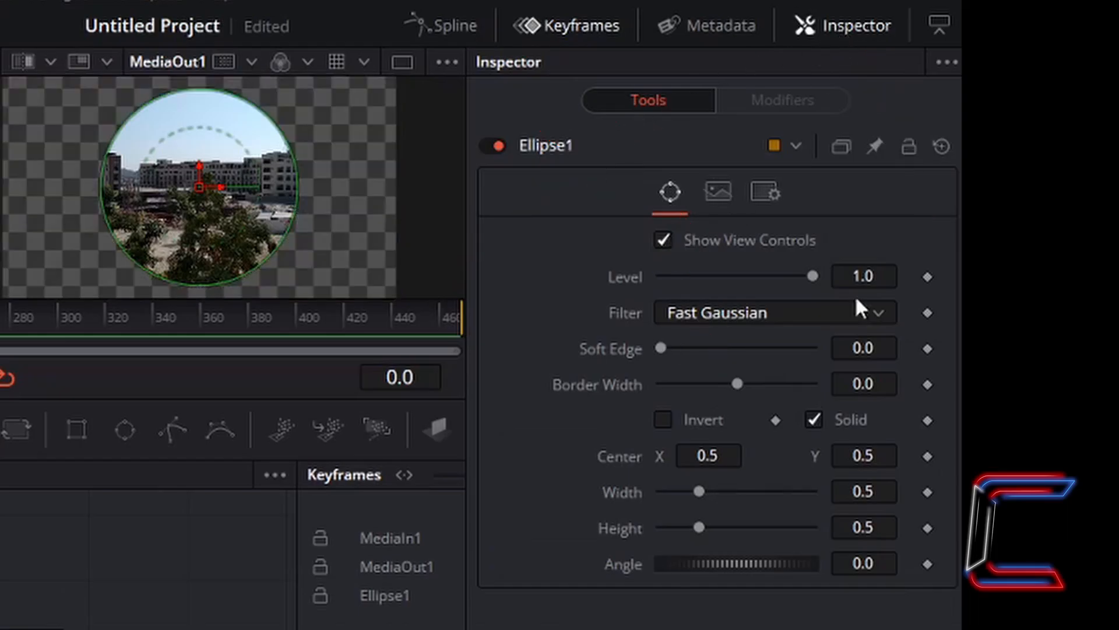
mouse_move(707, 303)
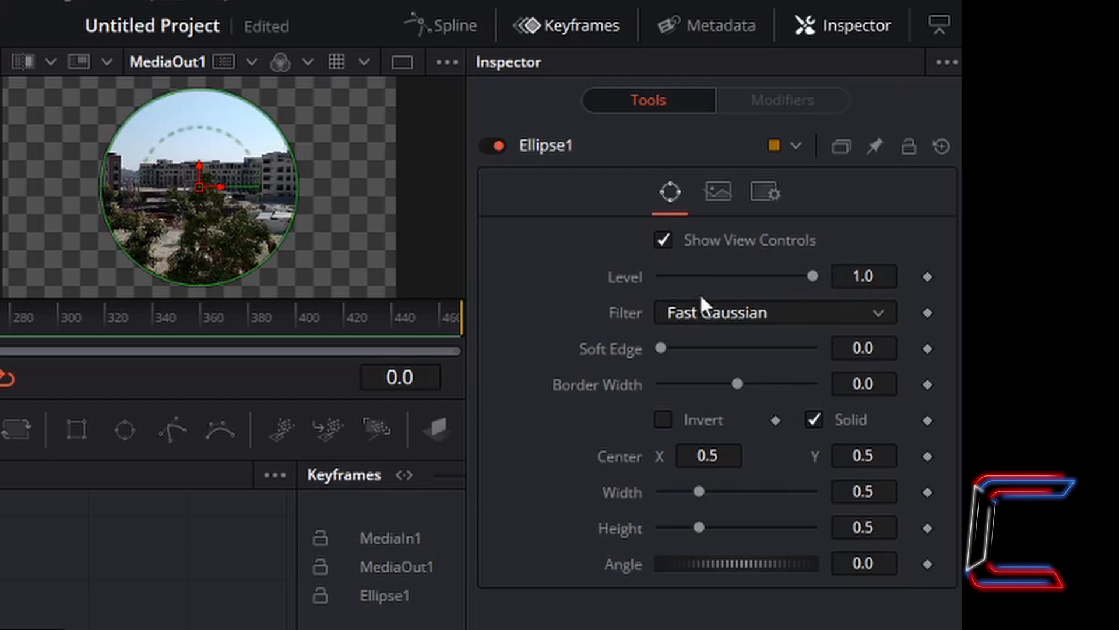
mouse_move(760, 339)
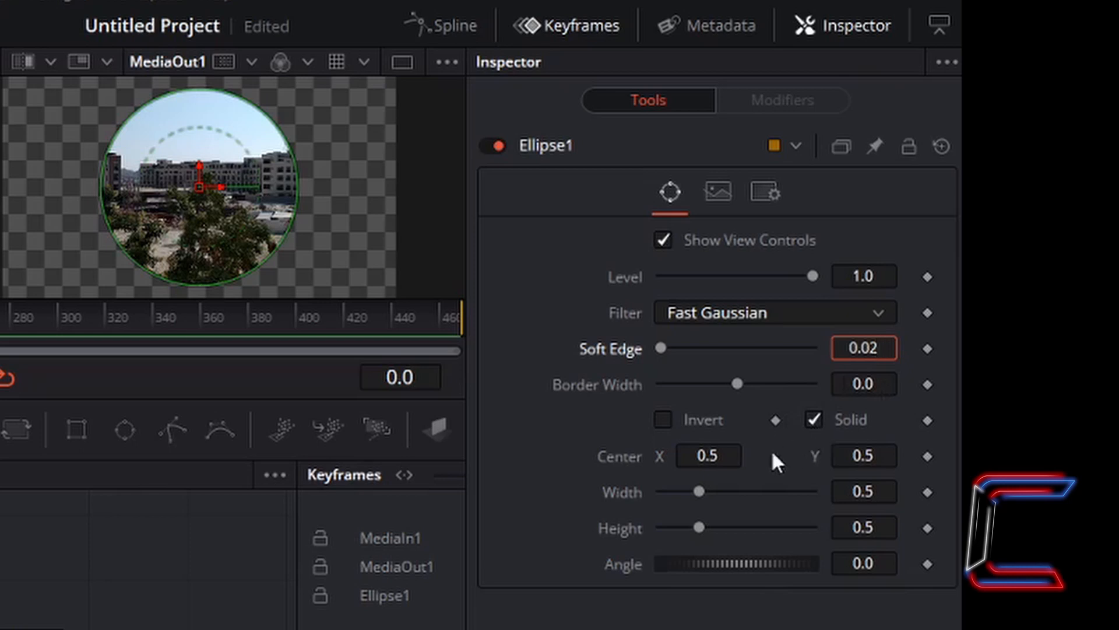
click(864, 349)
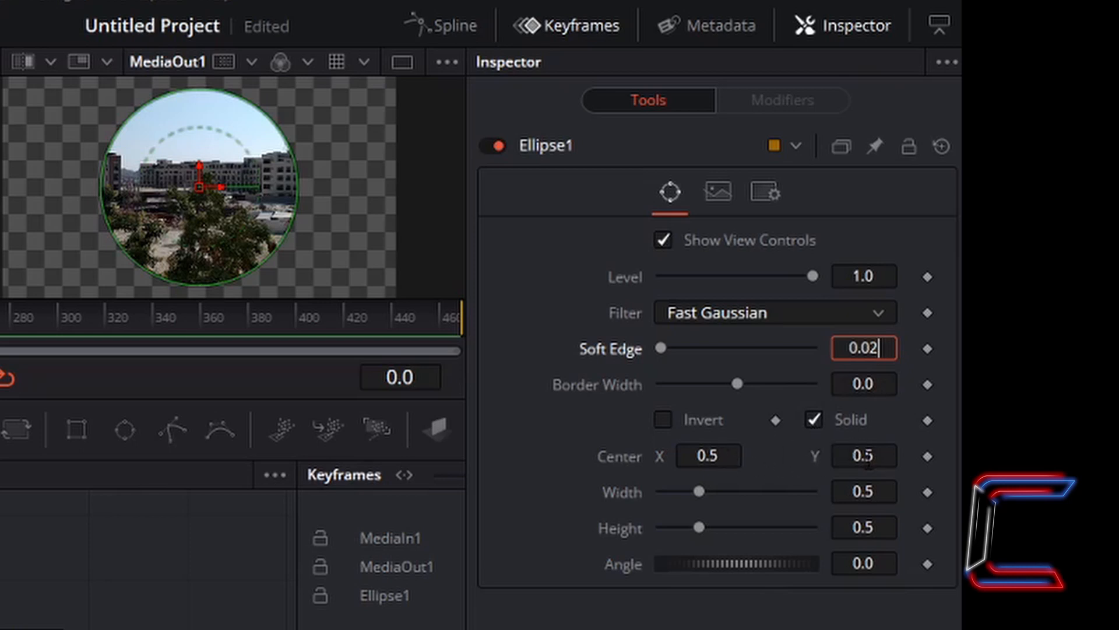
mouse_move(339, 217)
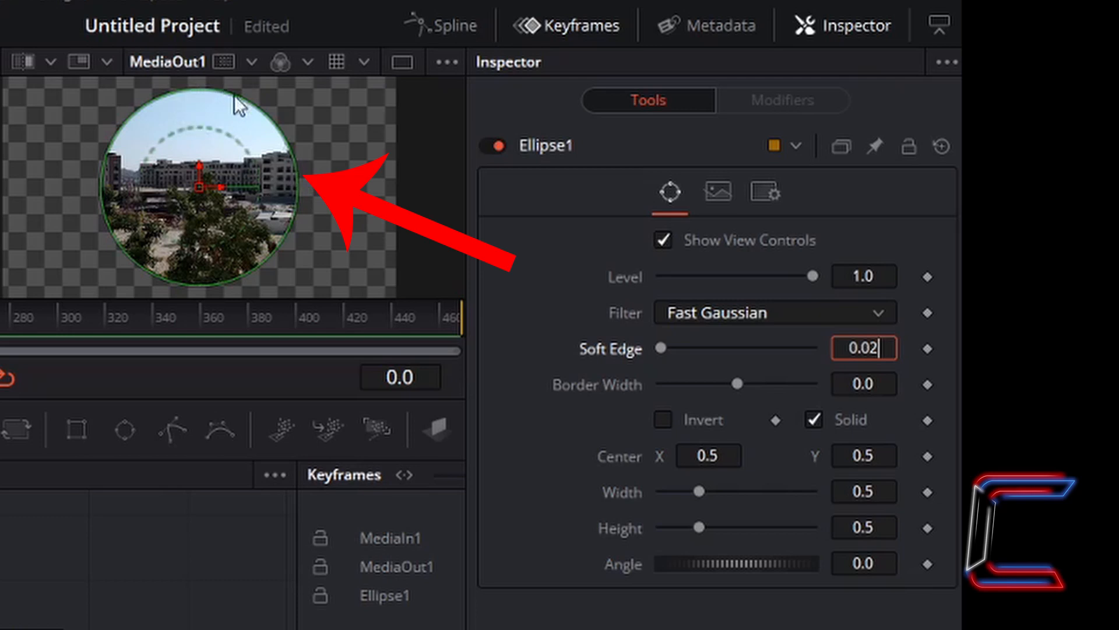
mouse_move(413, 281)
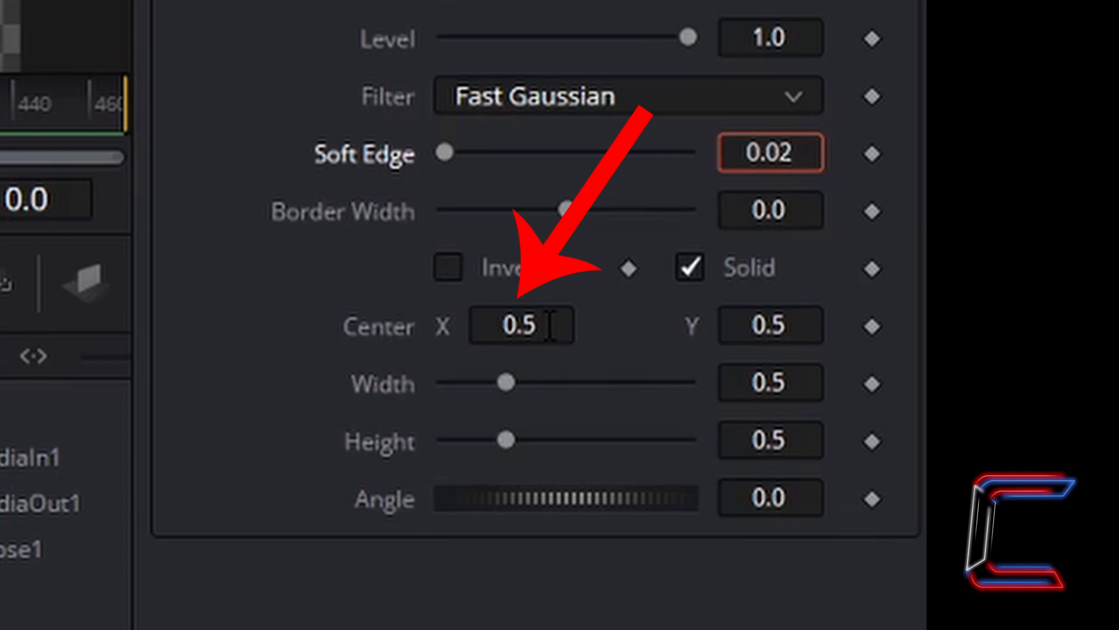
Set Ellipse1's Center X to 0.3, moving the cutout to the left half.
click(521, 325)
text(0.3)
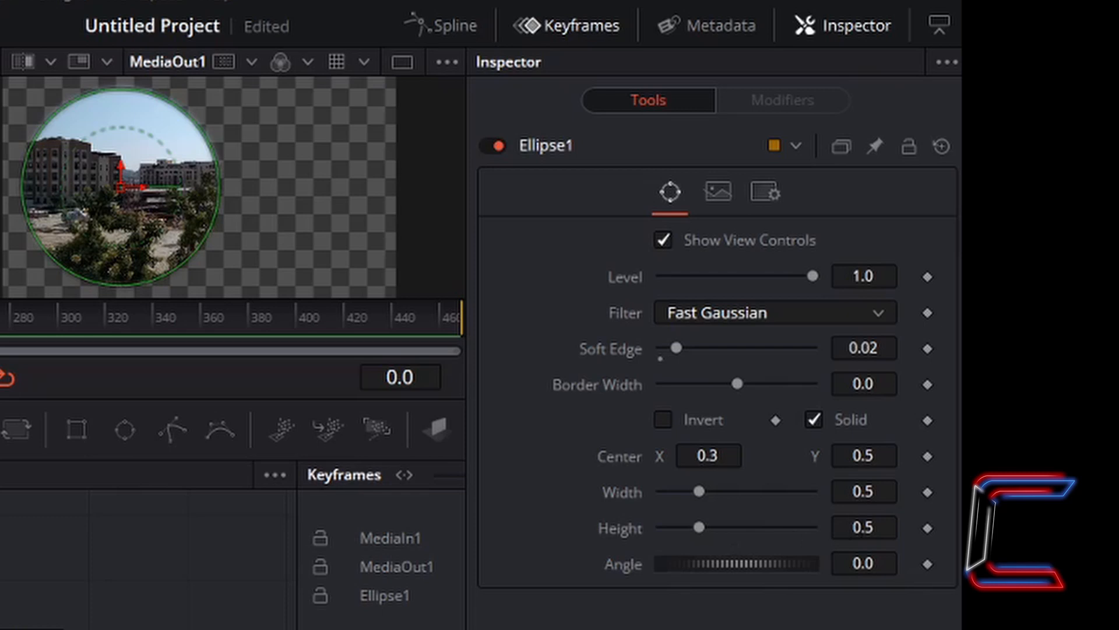
mouse_move(386, 298)
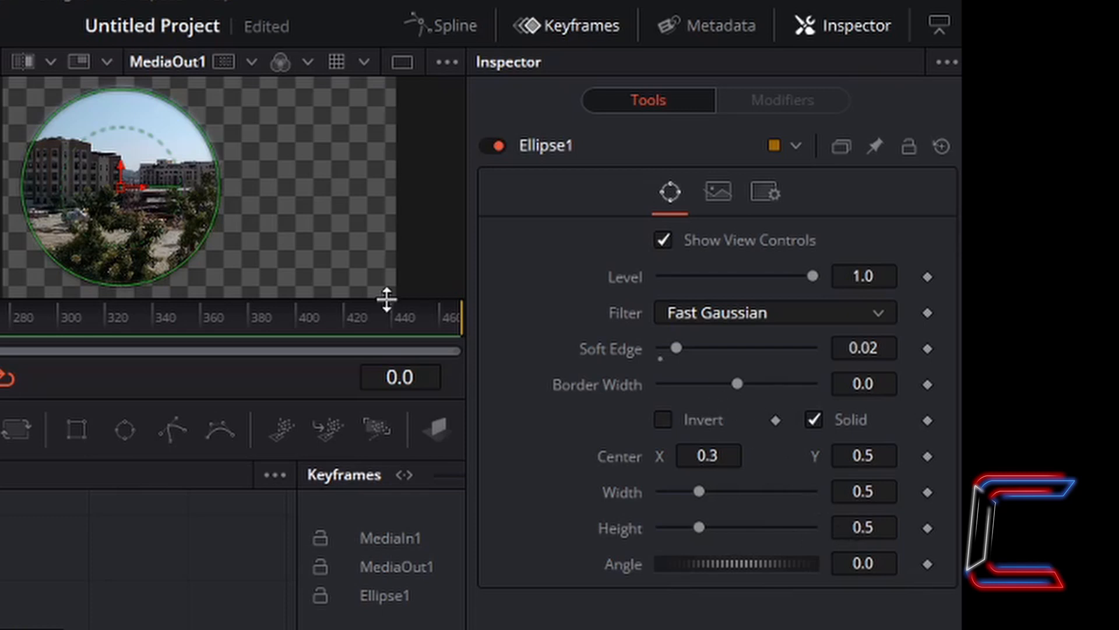
mouse_move(675, 461)
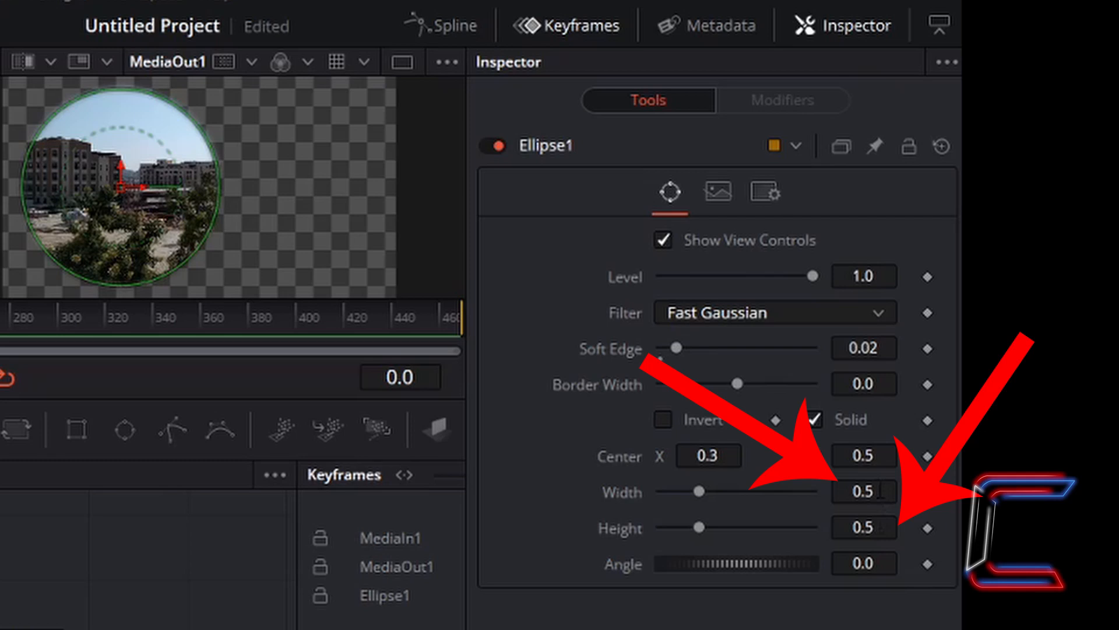
click(863, 491)
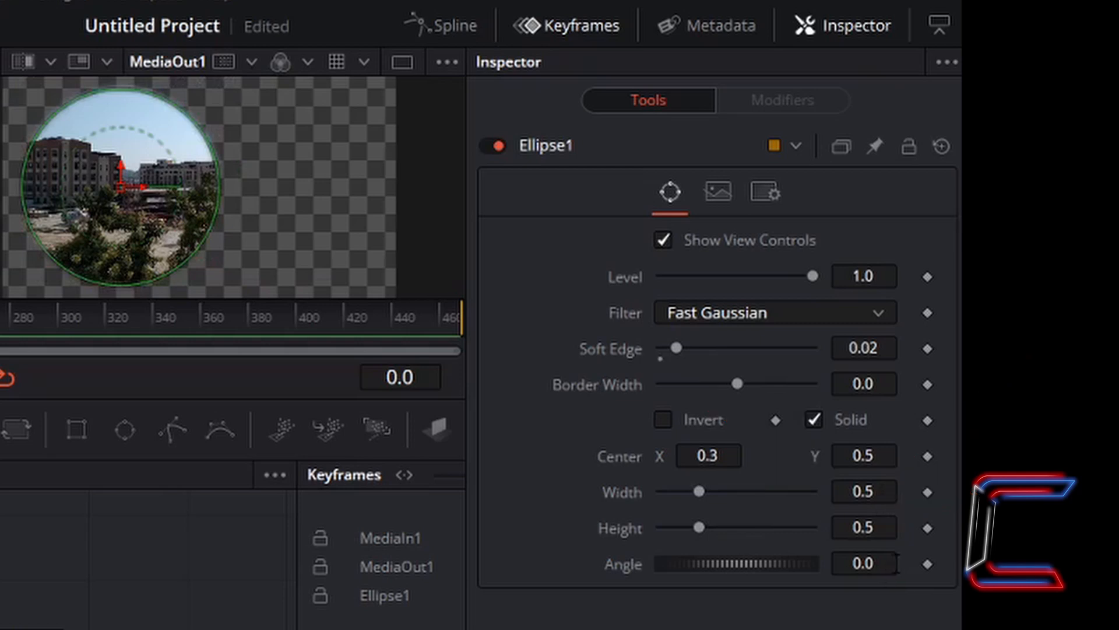
mouse_move(650, 417)
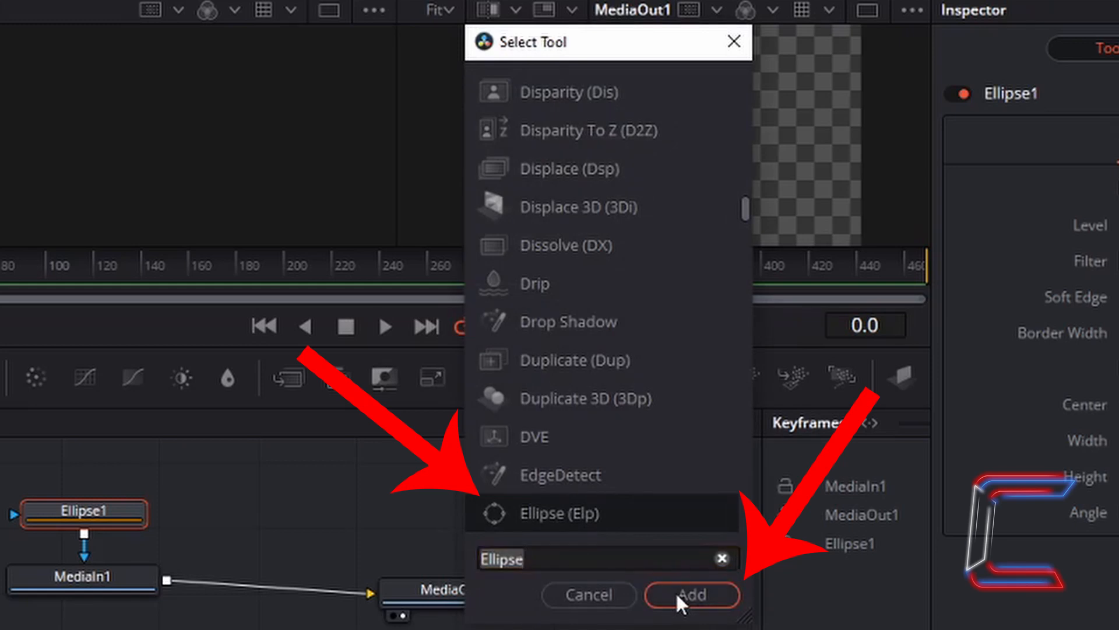
Add a second Ellipse2 mask node with Soft Edge 0.02.
click(691, 595)
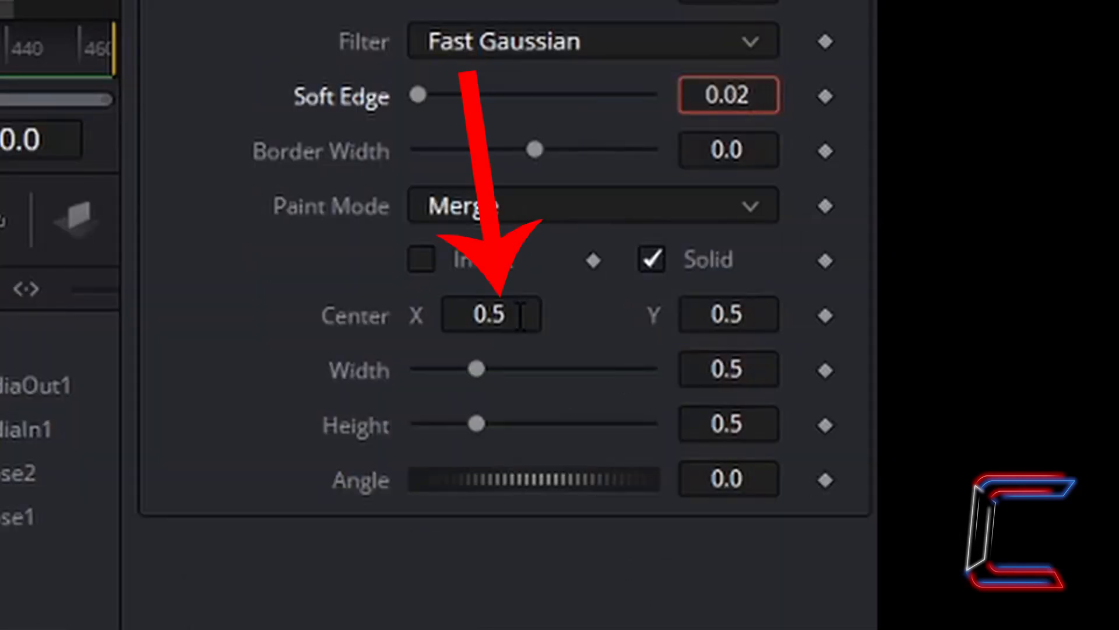
Set Ellipse2's Center X to 0.7 for twin circles, then return to the Edit page.
click(491, 315)
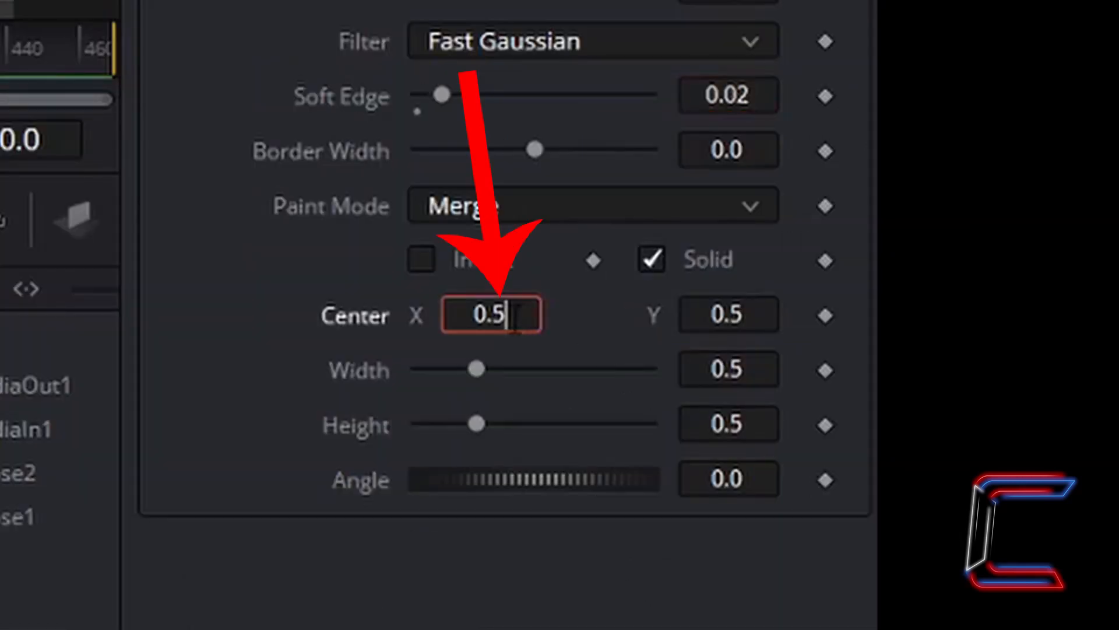
text(0.7)
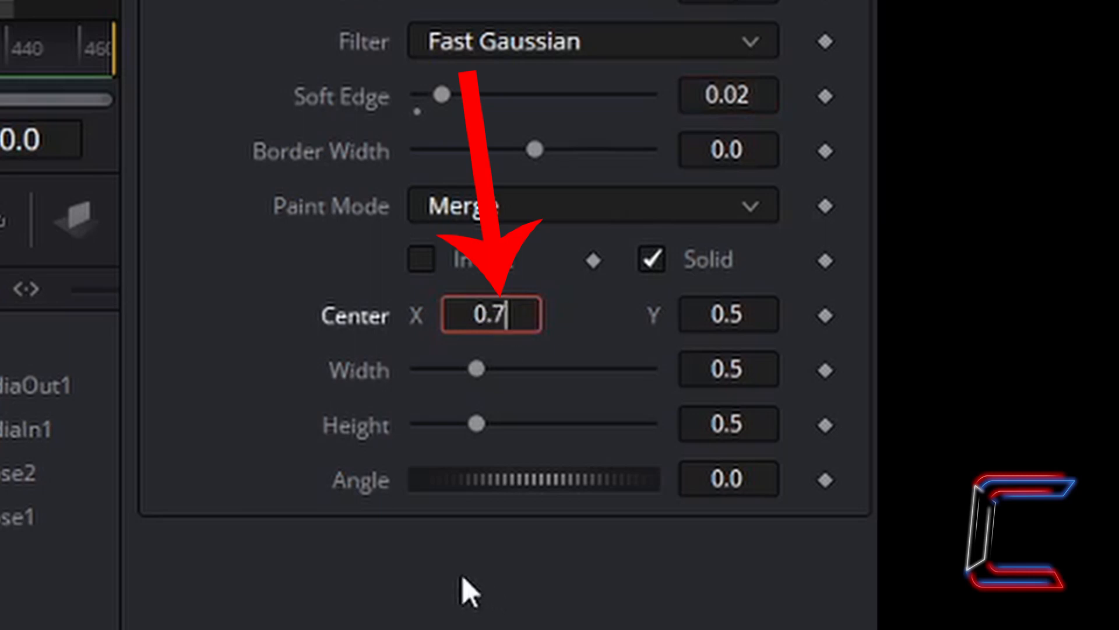
click(727, 313)
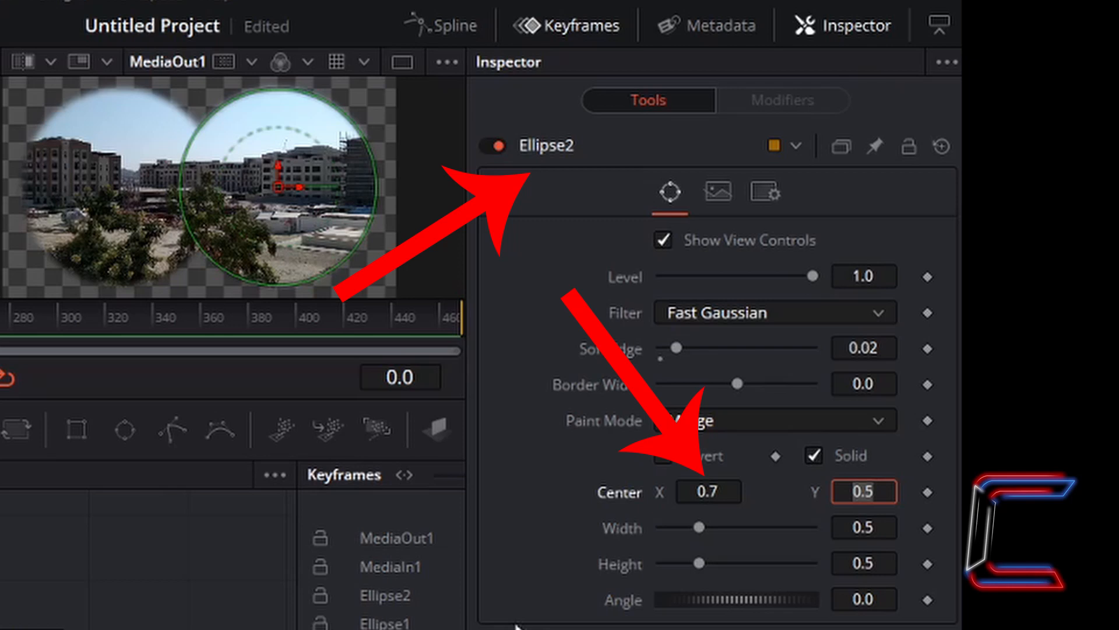
click(391, 592)
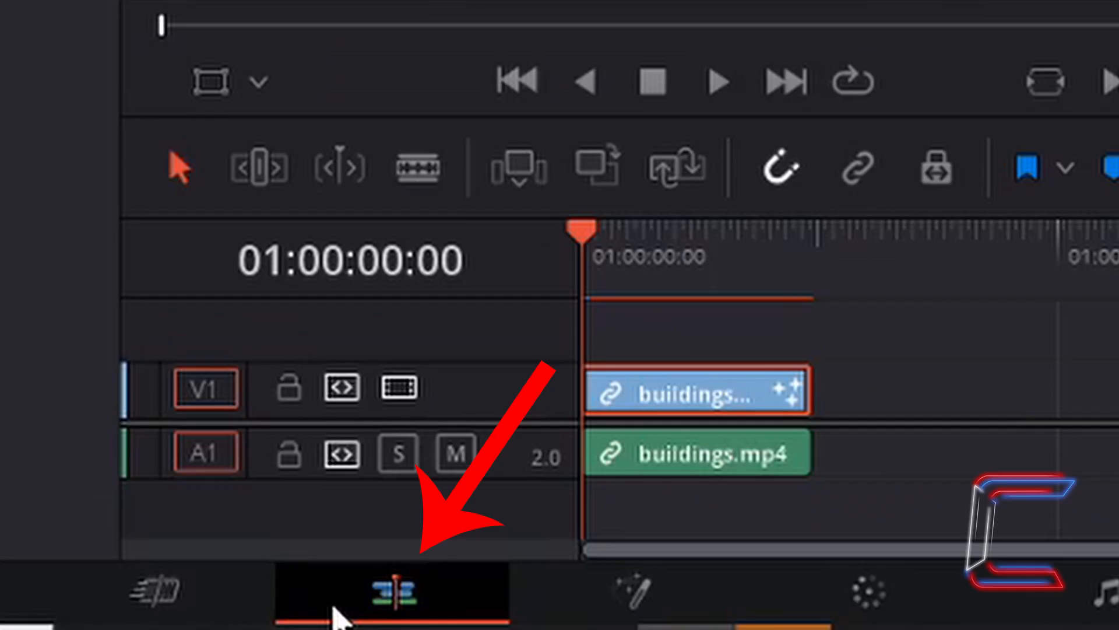